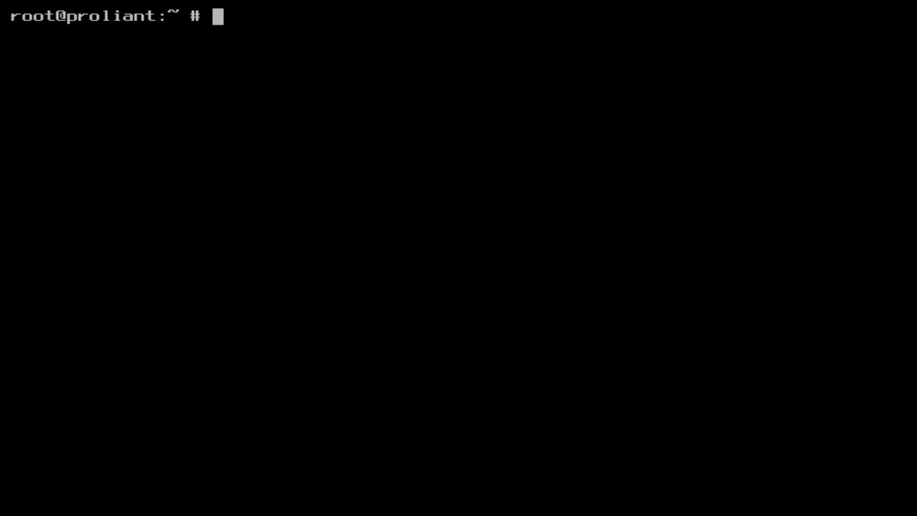
# List the loaded kernel modules with kldstat before reading the rtwn driver manual
pyautogui.write('kld')
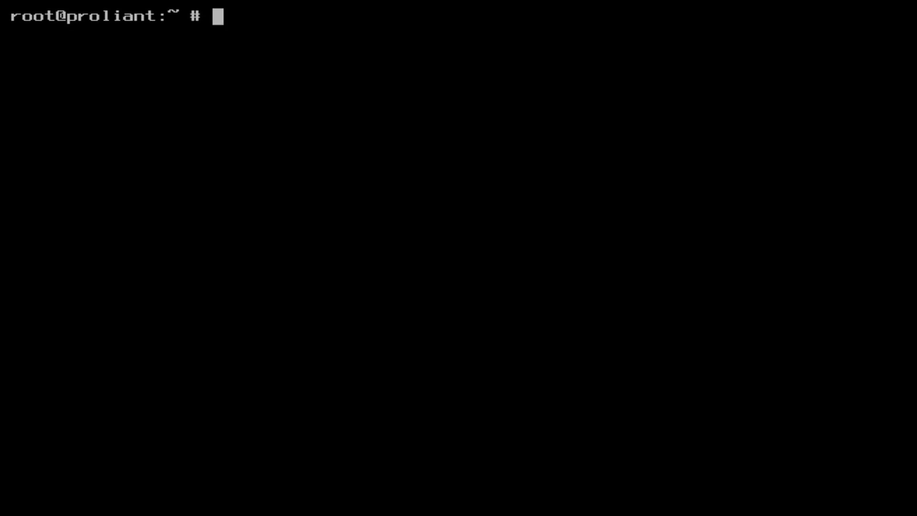
pyautogui.write('kldstat')
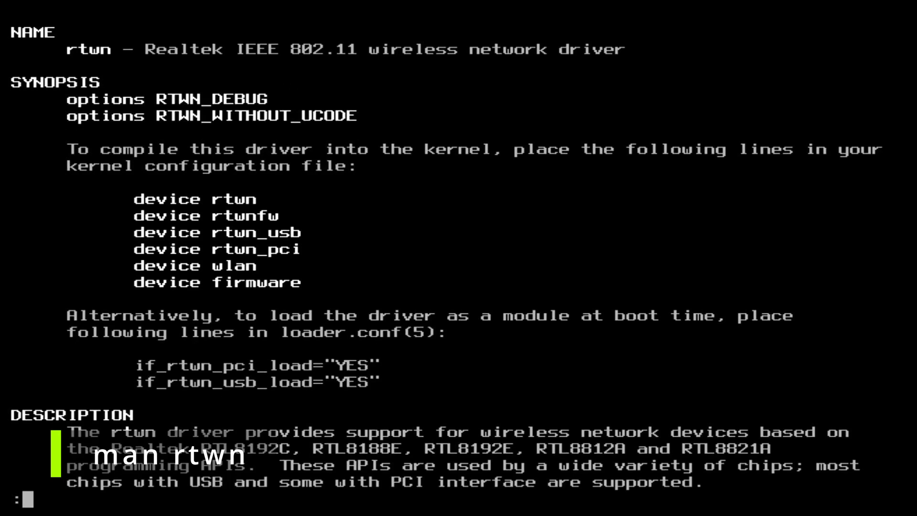
# Leave the rtwn man page and run usbconfig to find the TP-Link TL-WN821N RTL8192EU adapter
pyautogui.scroll(-3)
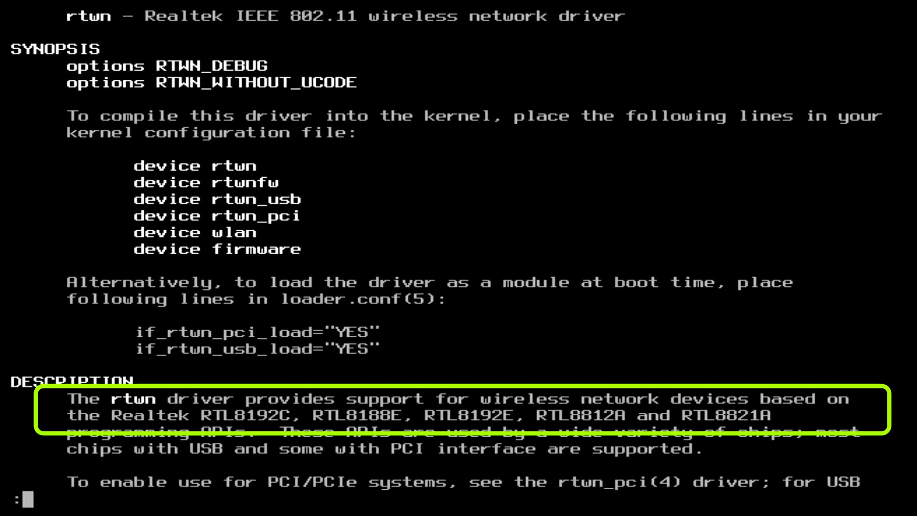
pyautogui.press('q')
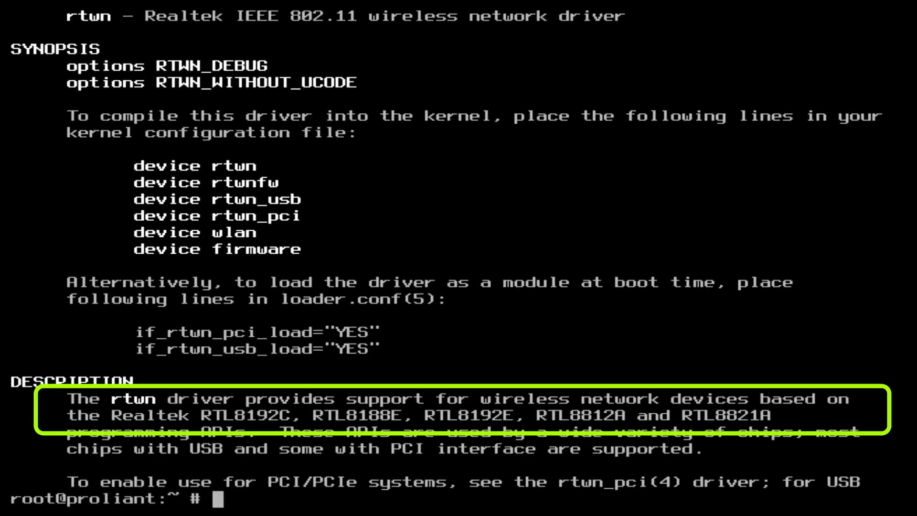
pyautogui.write('usbconfig')
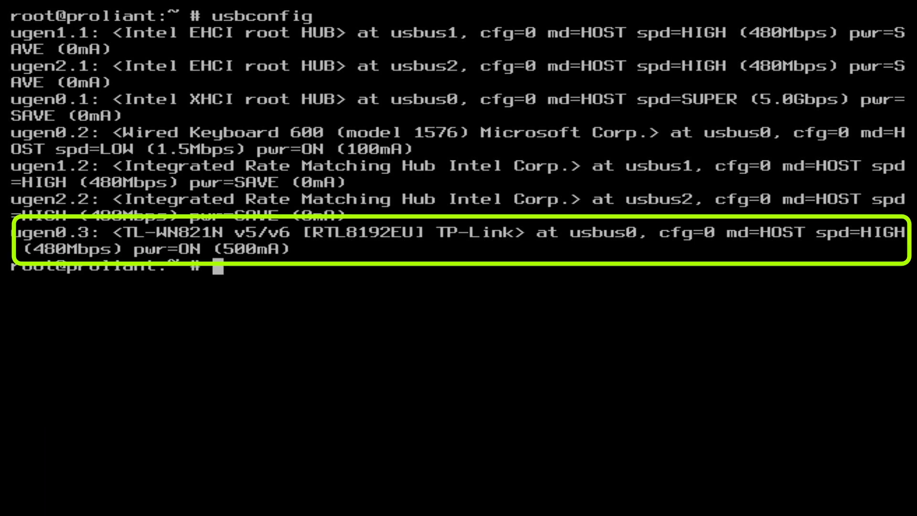
pyautogui.write('s')
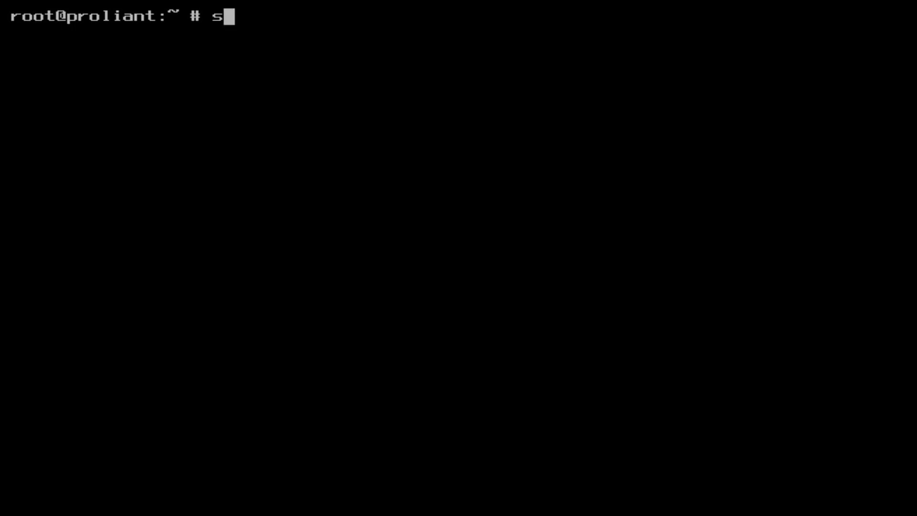
# Query sysctl -n net.wlan.devices to list the detected wireless devices
pyautogui.write('ysctl')
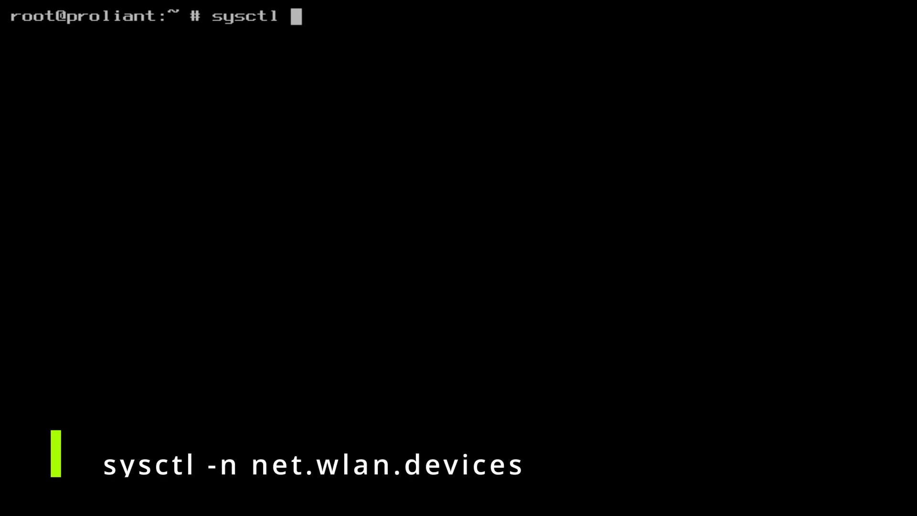
pyautogui.write('-n n')
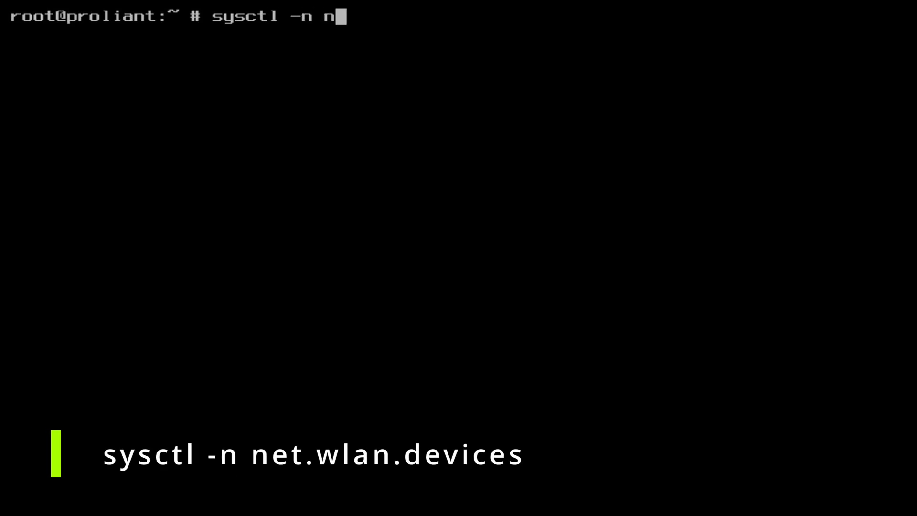
pyautogui.write('et.wlan.devi')
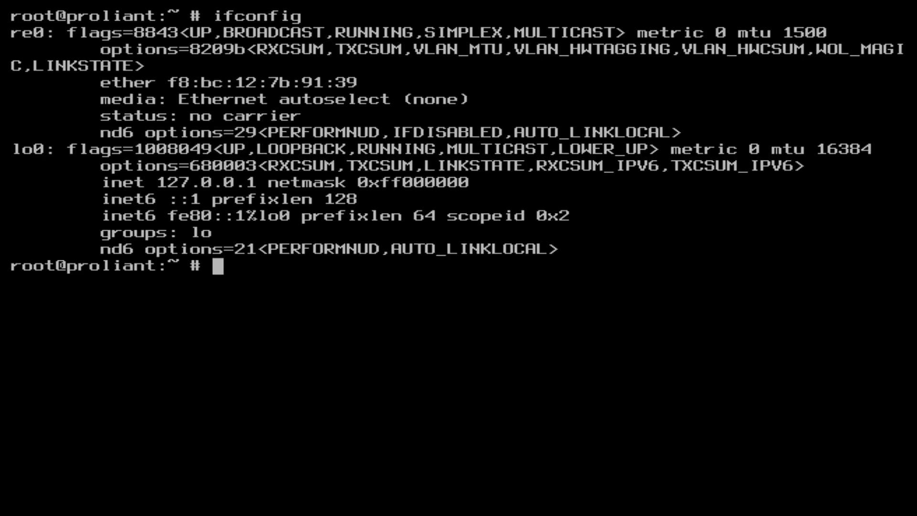
# Create the wlan interface with ifconfig wlan create wlandev rtwn0
pyautogui.write('ifconfig')
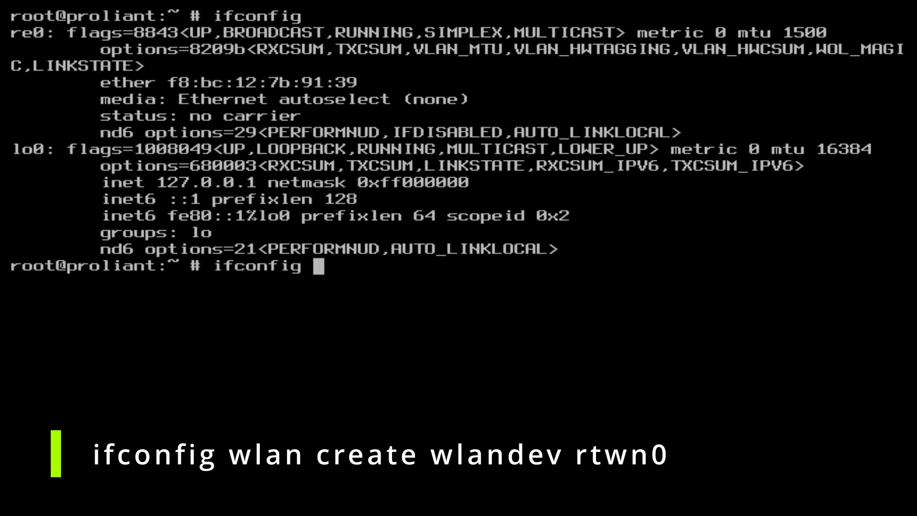
pyautogui.write('wlan')
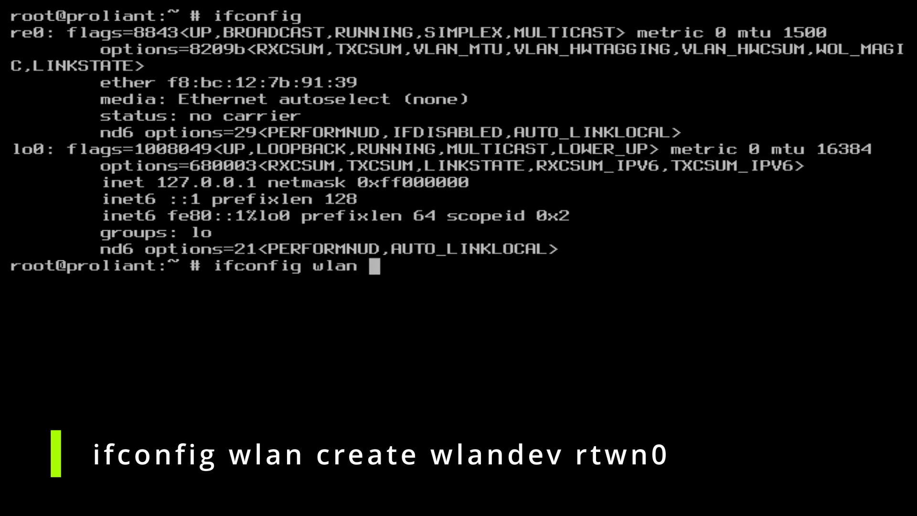
pyautogui.write('cre')
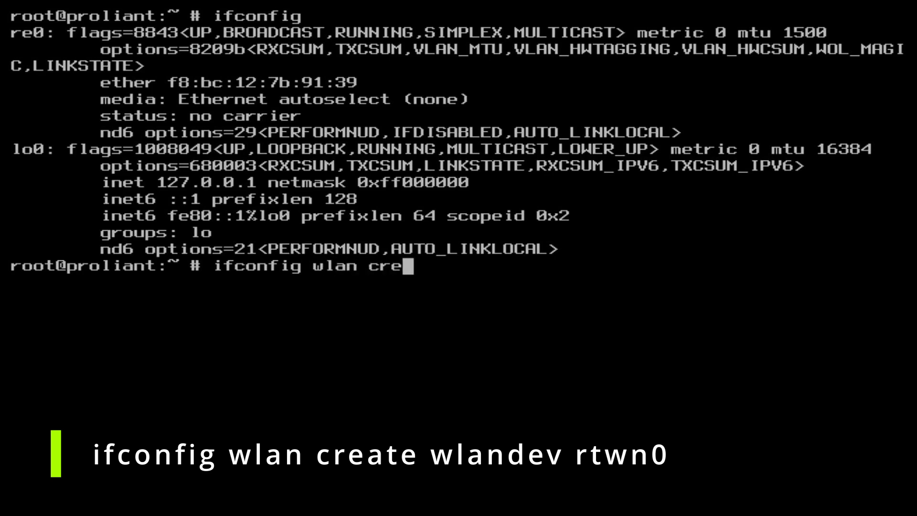
pyautogui.write('ate')
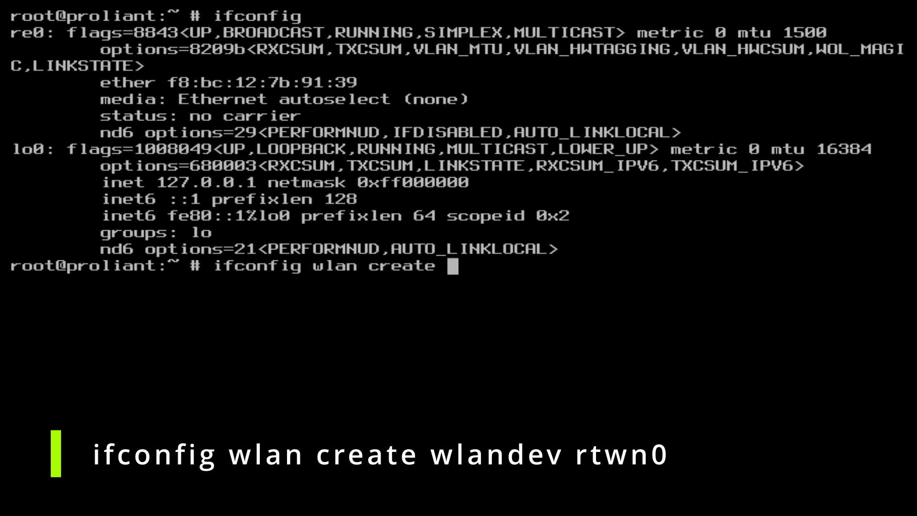
pyautogui.write('wlandev rt')
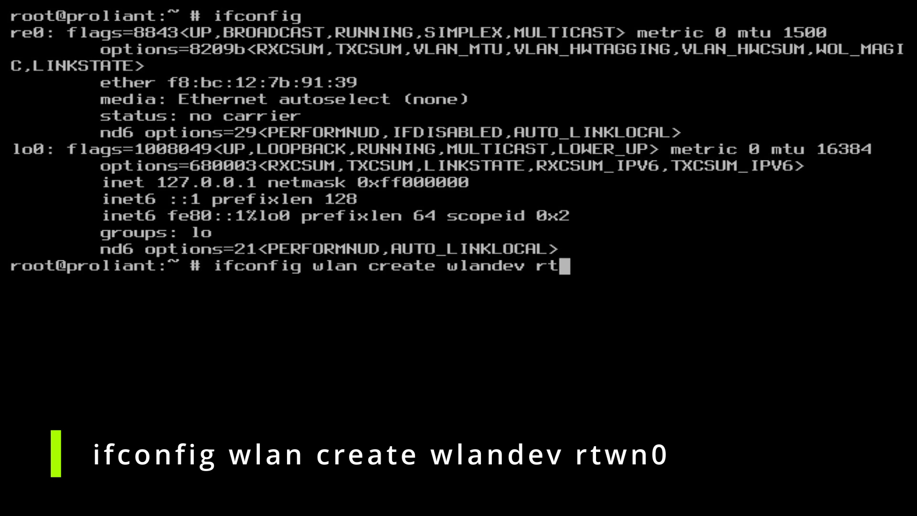
pyautogui.write('wn0')
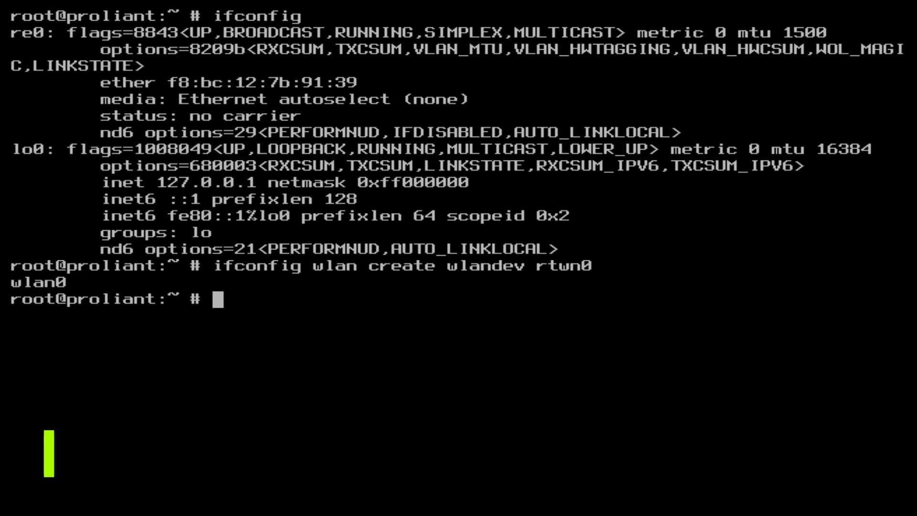
pyautogui.write('ifconfig')
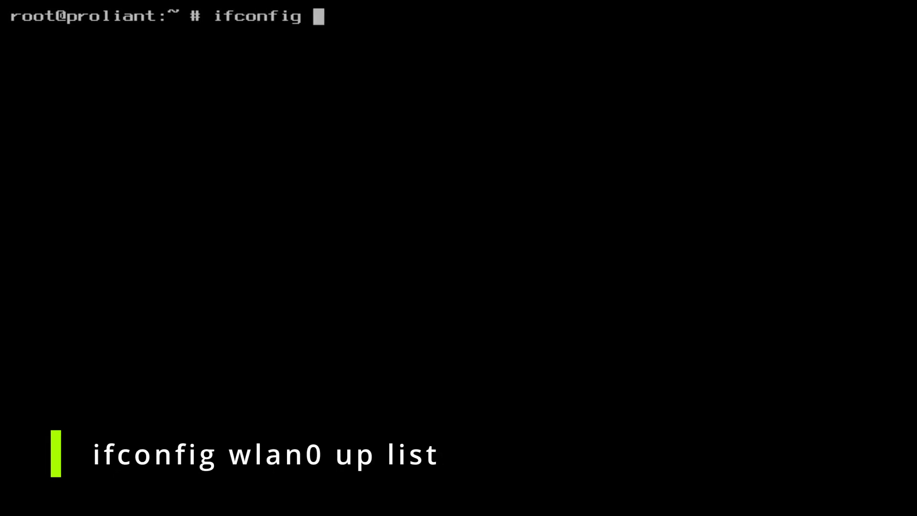
# Bring wlan0 up to scan nearby networks, then show /etc/rc.conf with its wlans_rtwn0 entries
pyautogui.write('wlan0 up list scan')
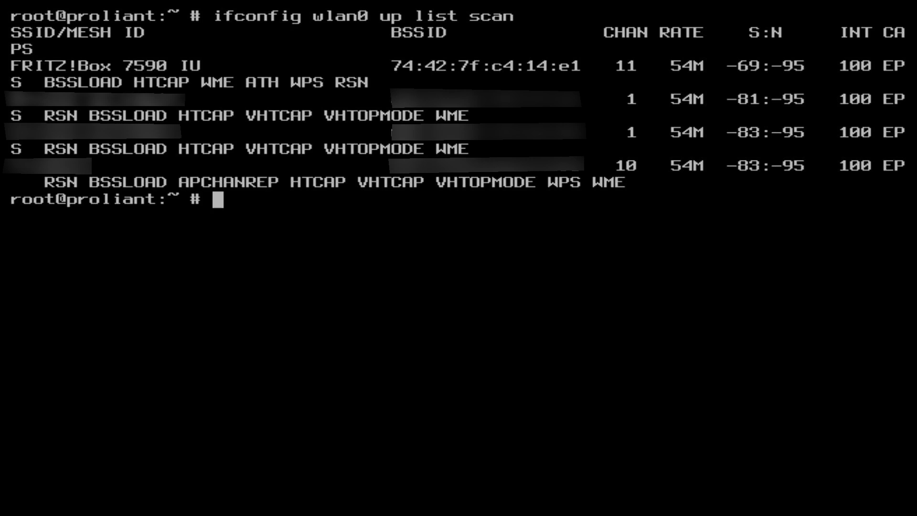
pyautogui.write('cat /etc/rc.conf')
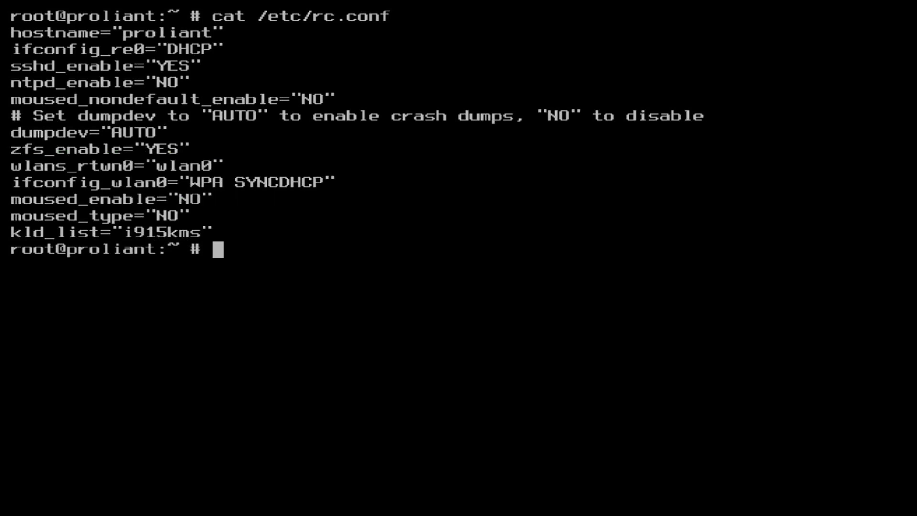
# Display /boot/loader.conf to show the rtwn module lines
pyautogui.write('cat /bo')
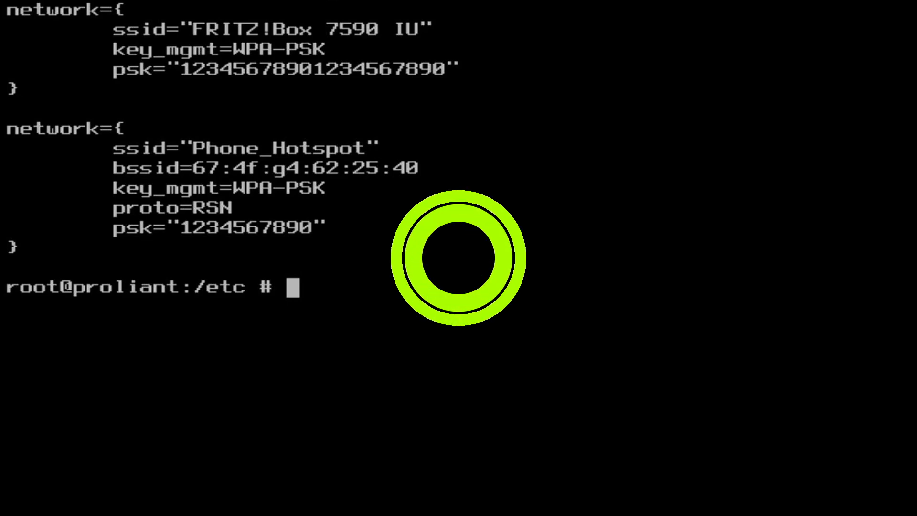
# Show wlan0 status, associated with FRITZ!Box 7590 IU at 192.168.178.56
pyautogui.write('ifconfig wlan0')
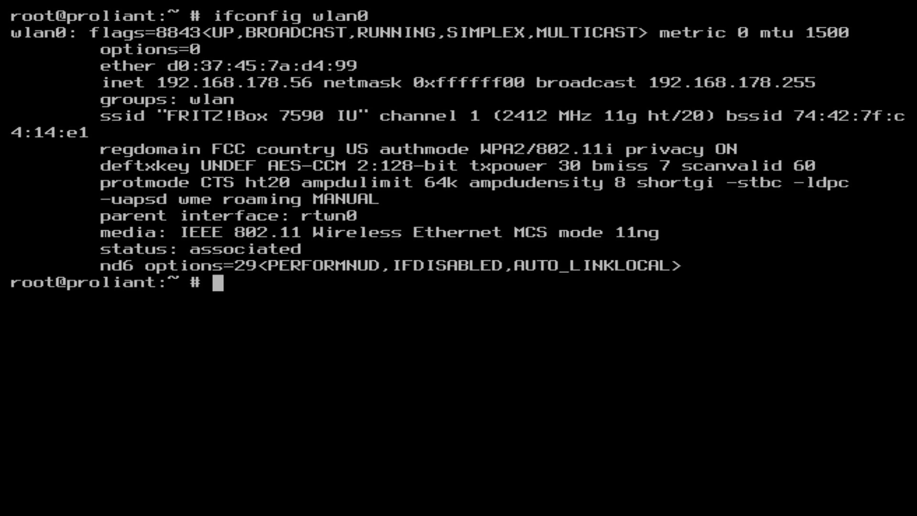
# Start a ping toward a www address to test the WiFi connection
pyautogui.write('ping www.')
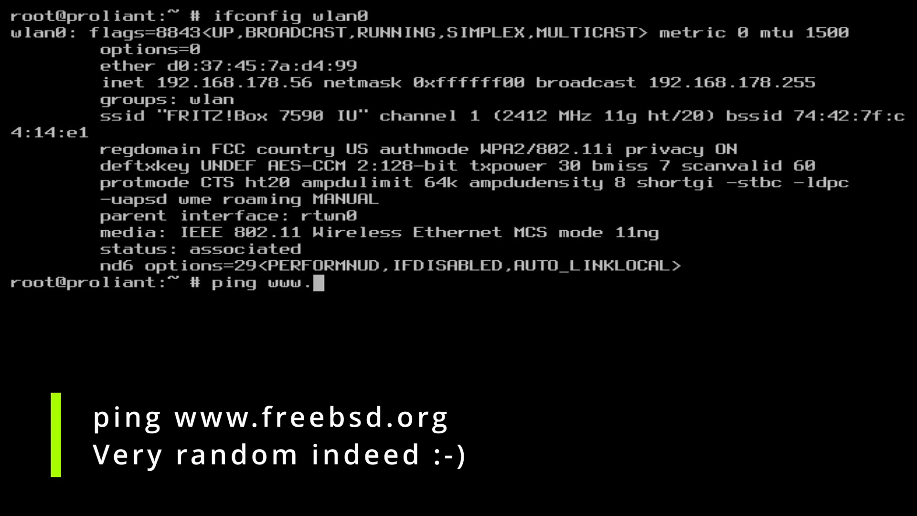
pyautogui.write('freebsdo')
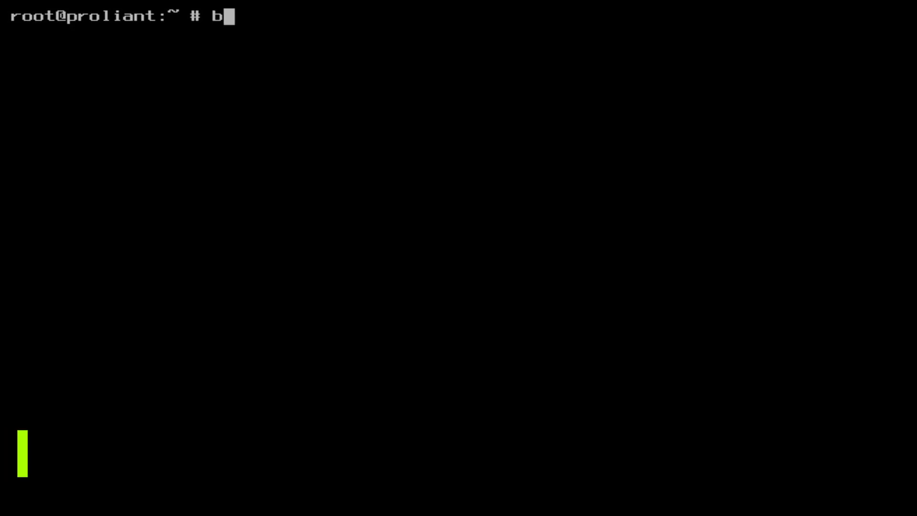
# In bsdconfig wireless, turn on Show Scan Results so scanned networks are listed
pyautogui.write('sdconfig w')
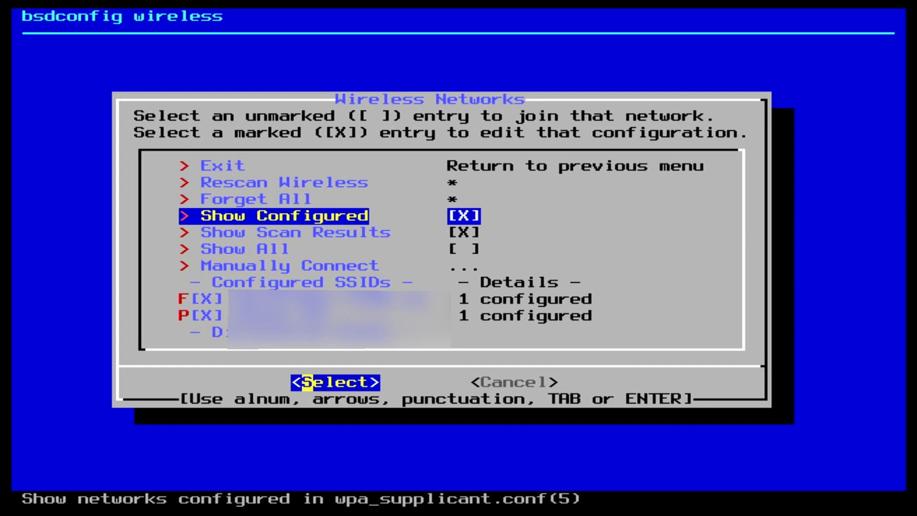
pyautogui.press('Down')
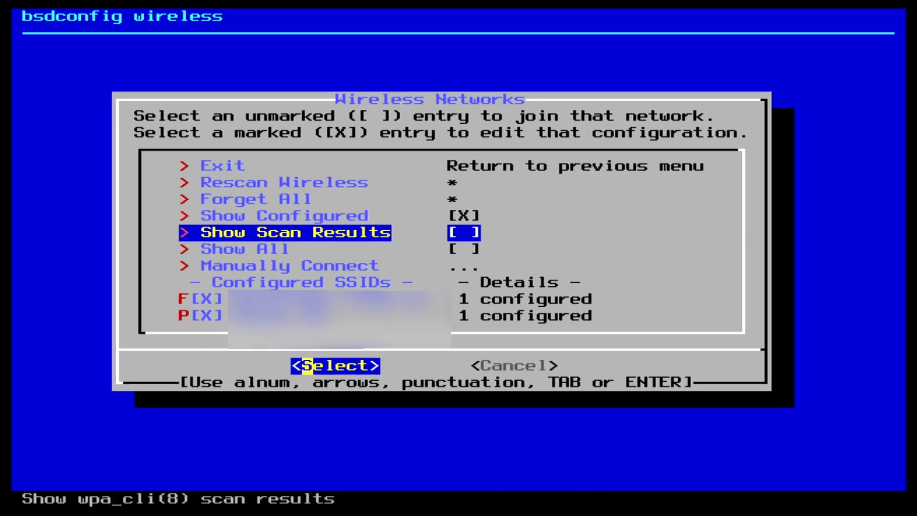
pyautogui.press('Up')
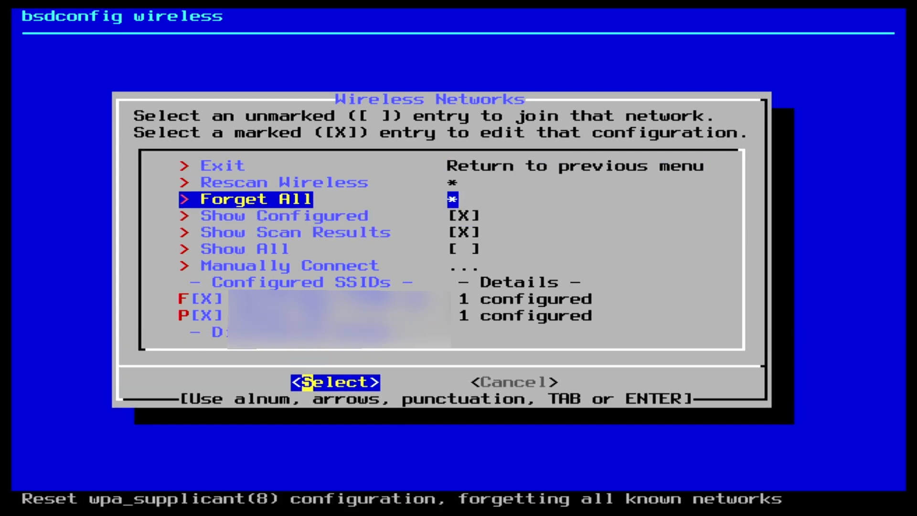
pyautogui.press('Down')
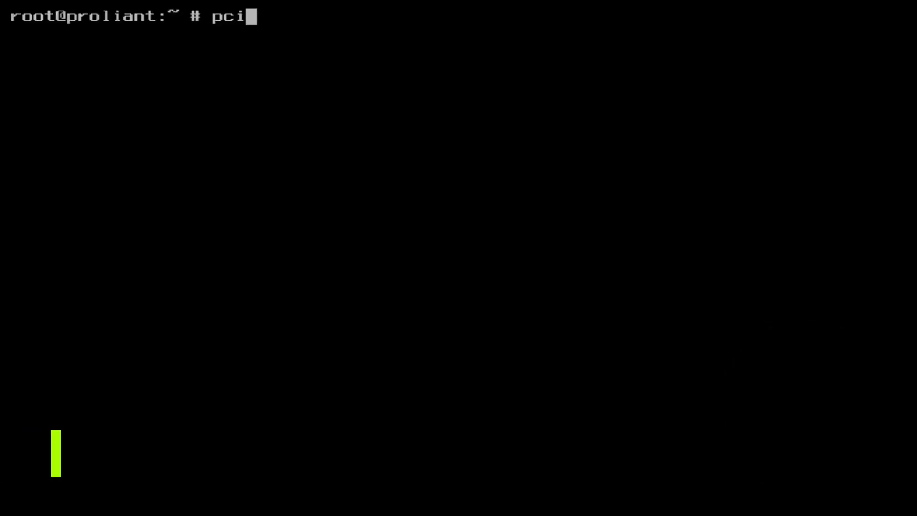
# List the RTL8188EE wireless adapter with pciconf -lv filtered through grep -A1 -B3 network
pyautogui.write('conf -')
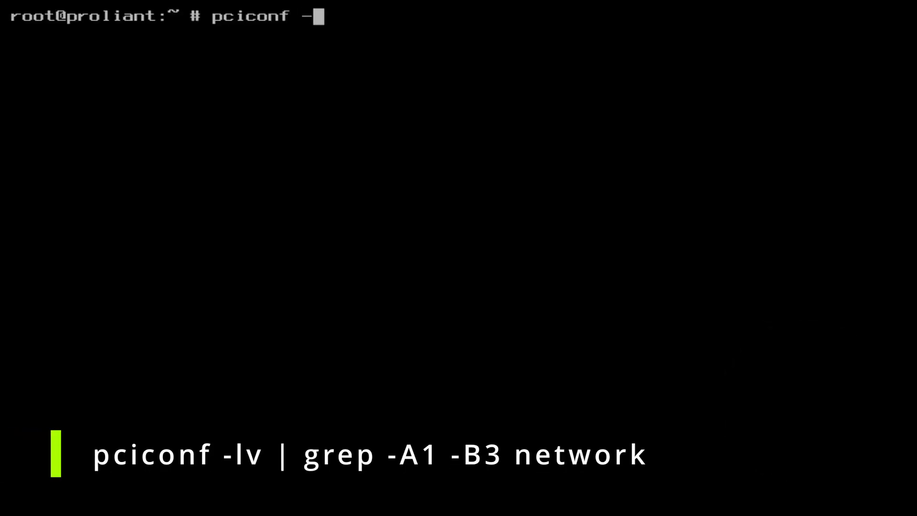
pyautogui.write('lv | grep')
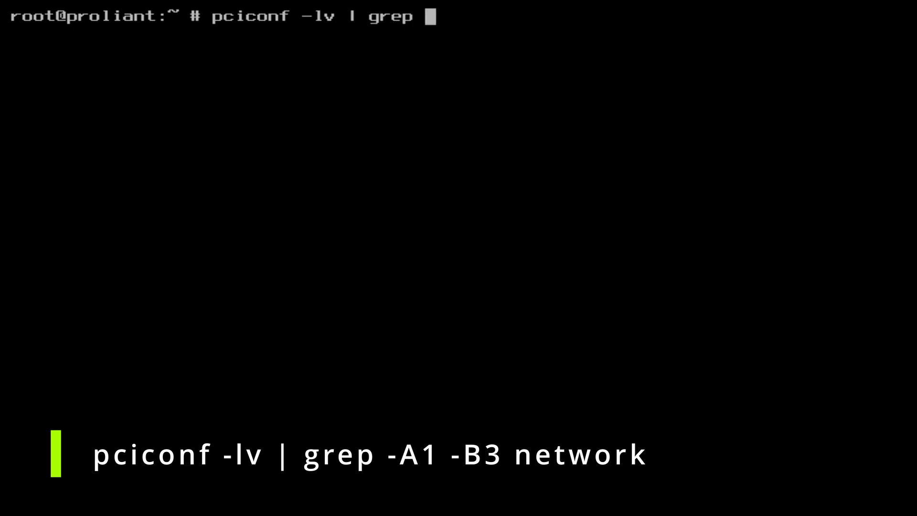
pyautogui.write('-A1 -B3 networ')
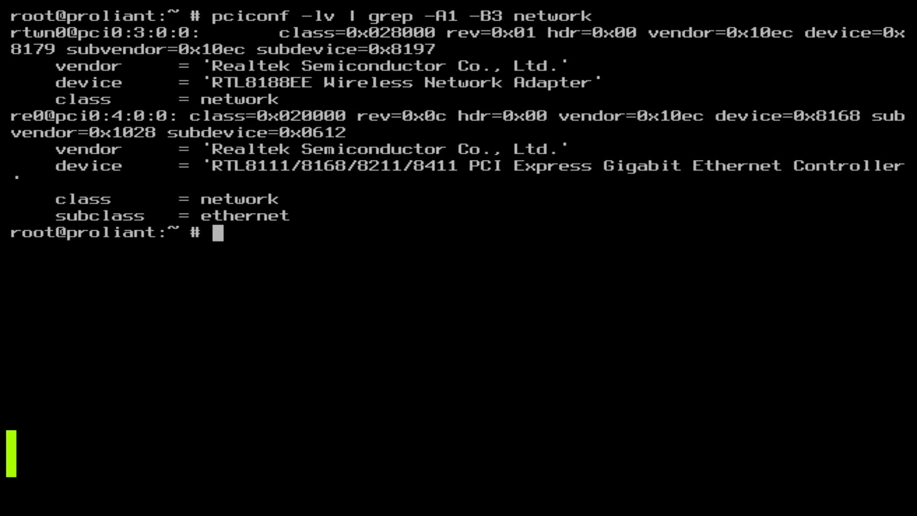
# Show loaded rtwn kernel modules with kldstat, then bring up the rtwn manual page
pyautogui.write('kldstat')
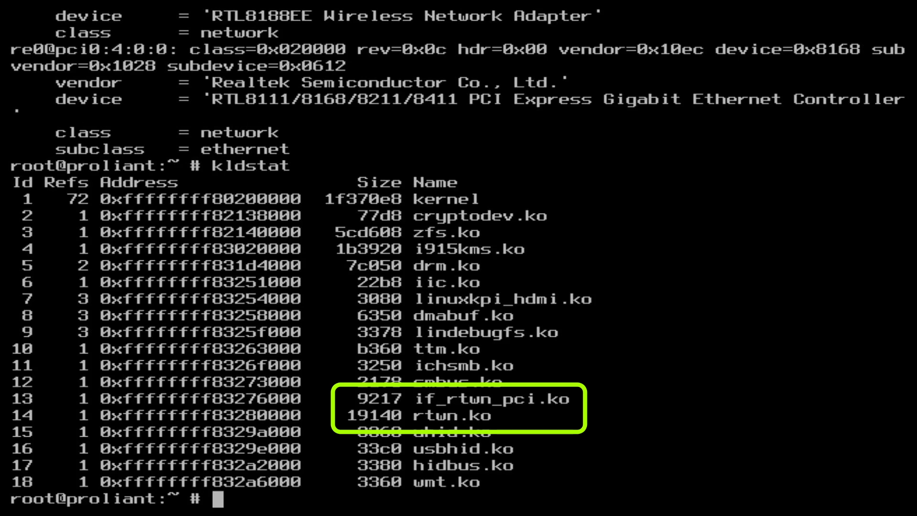
pyautogui.write('man rtwn')
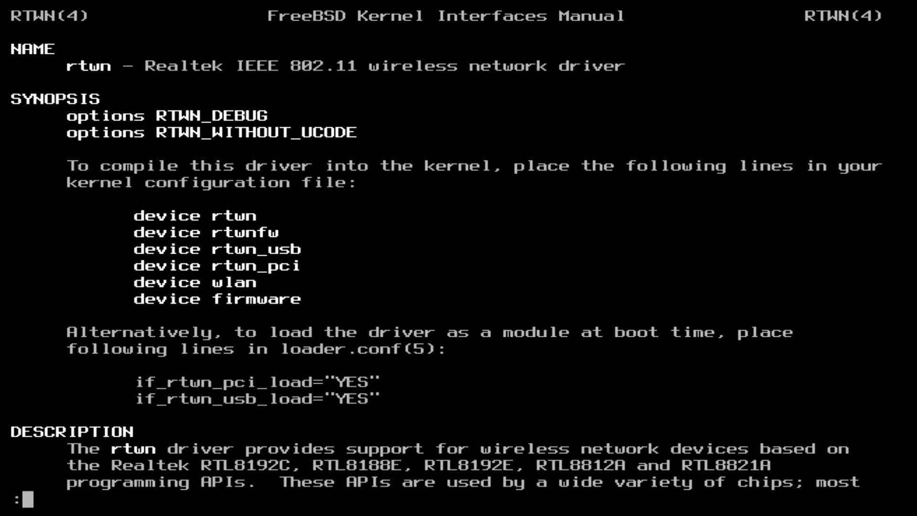
# Scroll down through the rtwn(4) manual page before quitting to the Xfce desktop
pyautogui.scroll(-3)
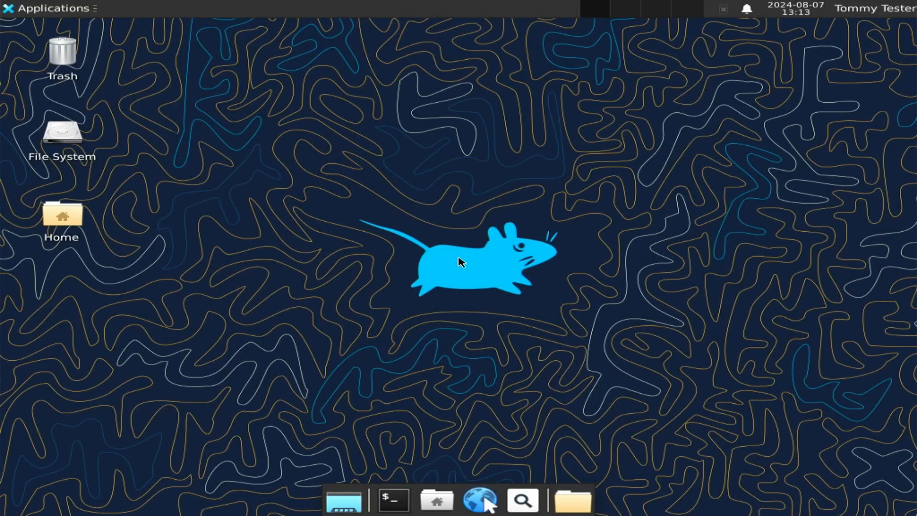
pyautogui.moveTo(391, 499)
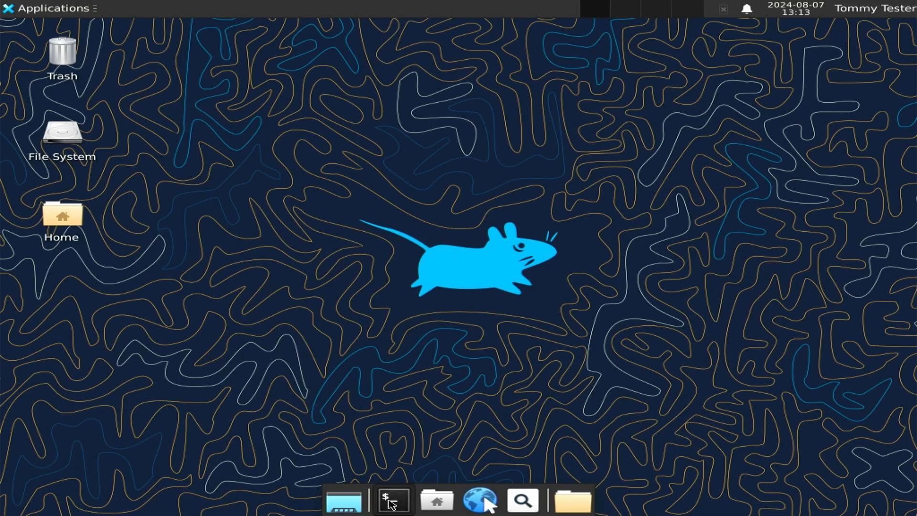
# Start an Xfce Terminal from the dock and become root with su
pyautogui.click(392, 499)
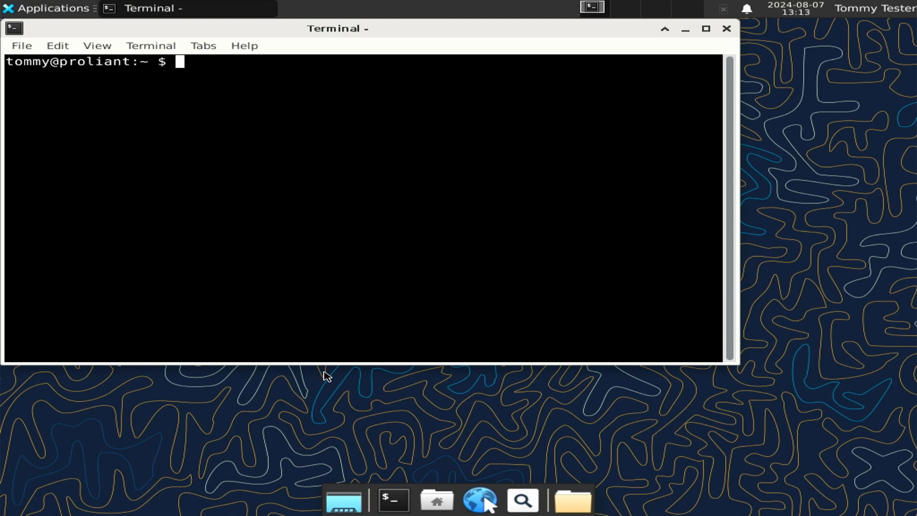
pyautogui.write('su -')
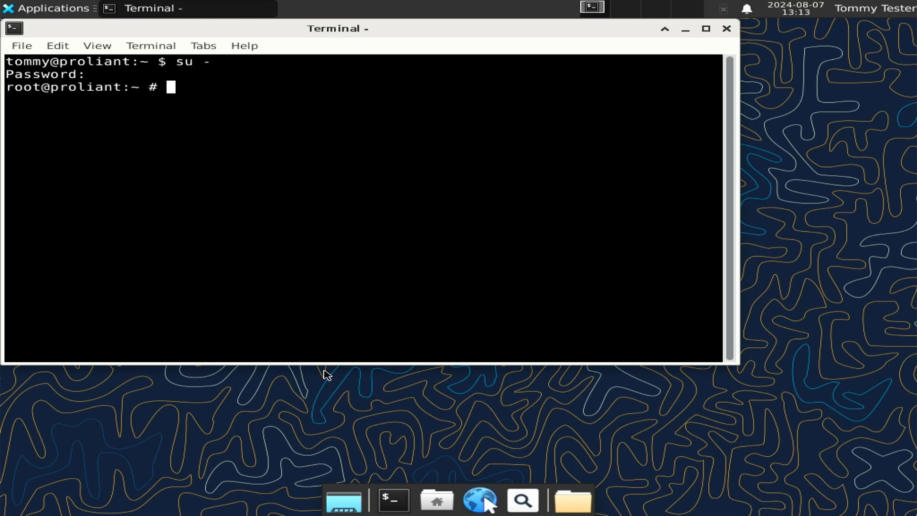
# Install the networkmgr package with pkg install, confirming with y
pyautogui.write('p')
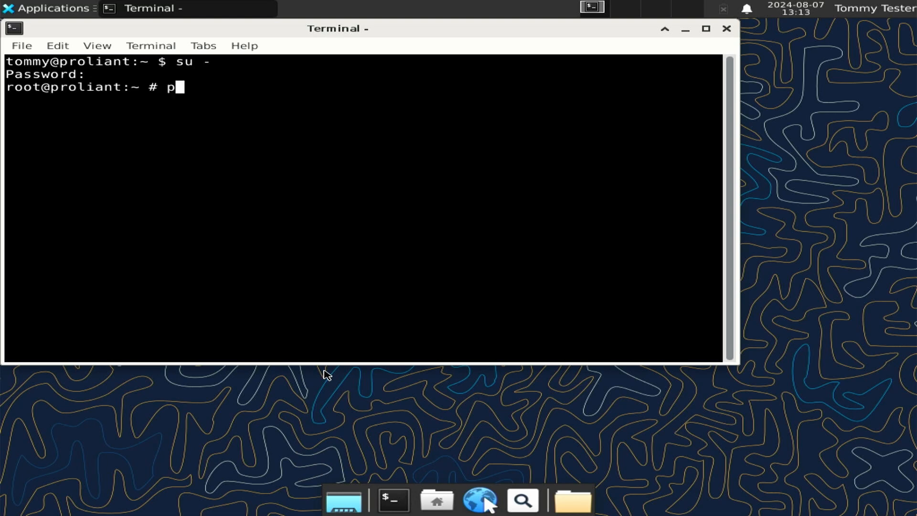
pyautogui.write('kg install')
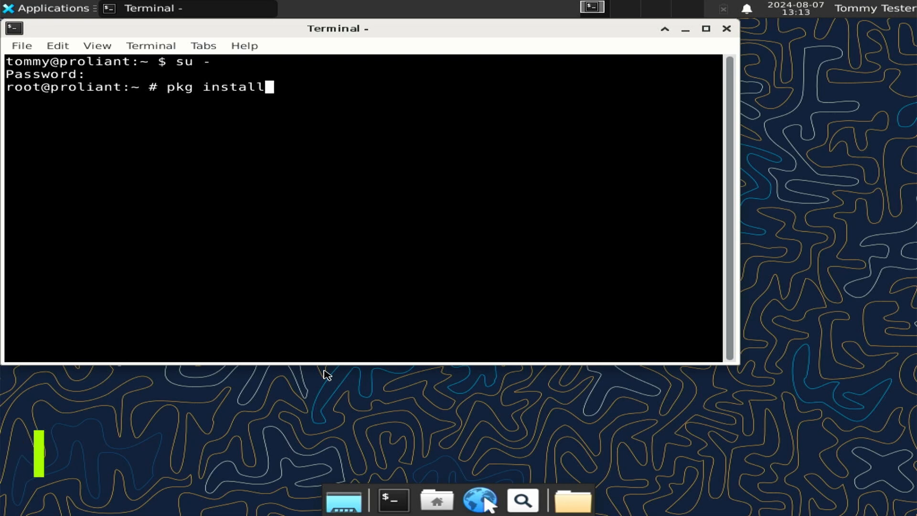
pyautogui.write('networkmgr')
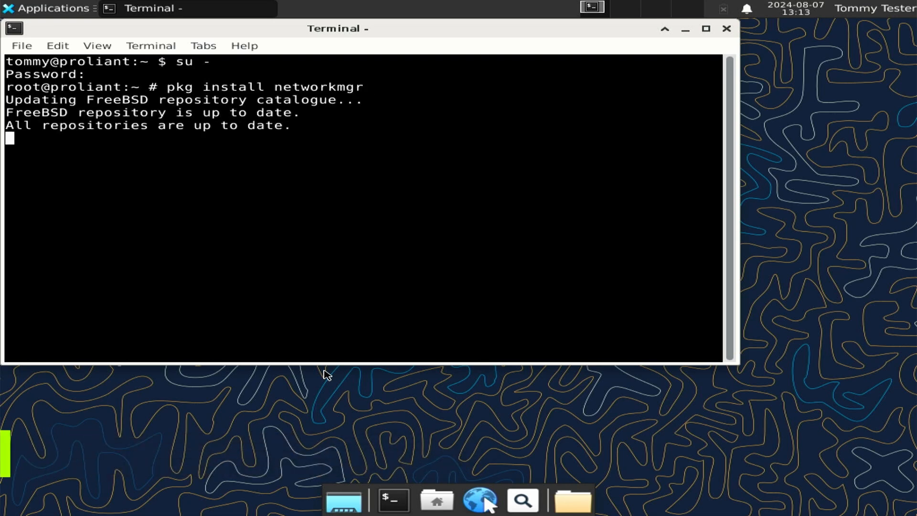
pyautogui.write('y')
pyautogui.write('net')
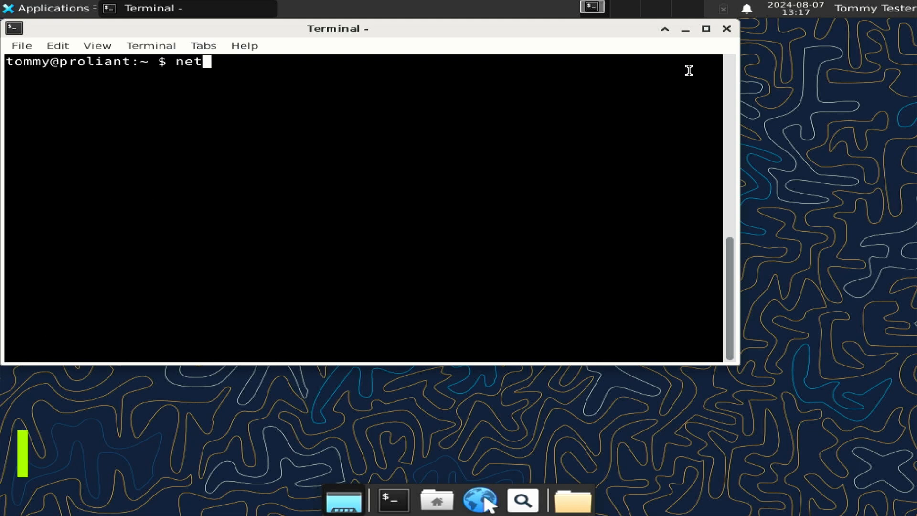
# Run networkmgr and show its tray menu reporting the FRITZ!Box 7590 IU WiFi connection
pyautogui.write('workmgr')
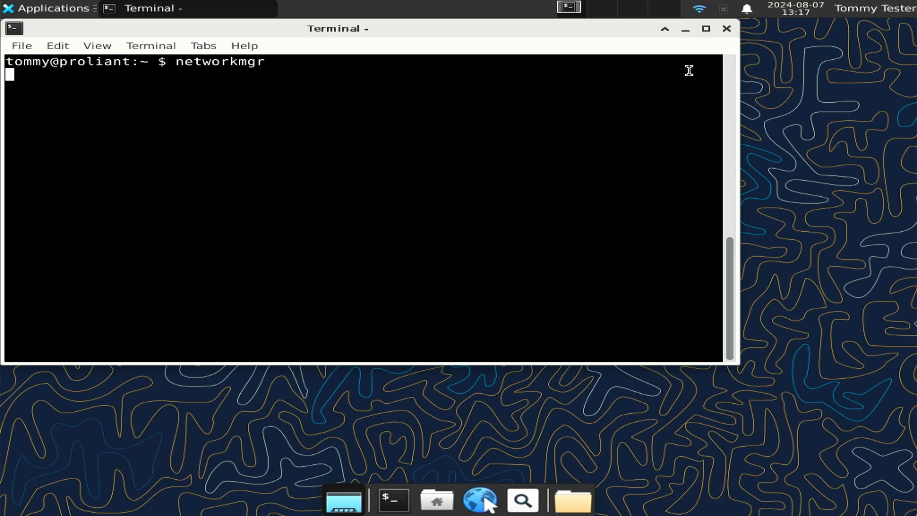
pyautogui.moveTo(700, 8)
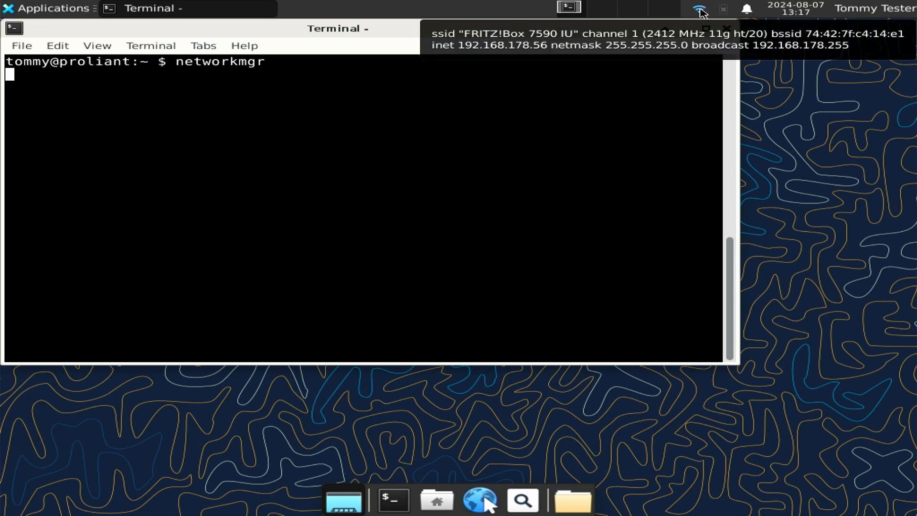
pyautogui.click(699, 9)
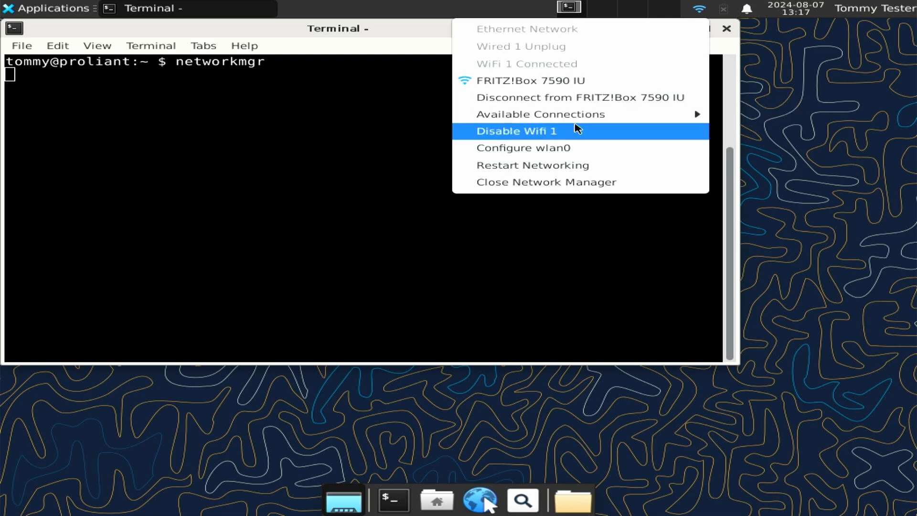
pyautogui.moveTo(543, 165)
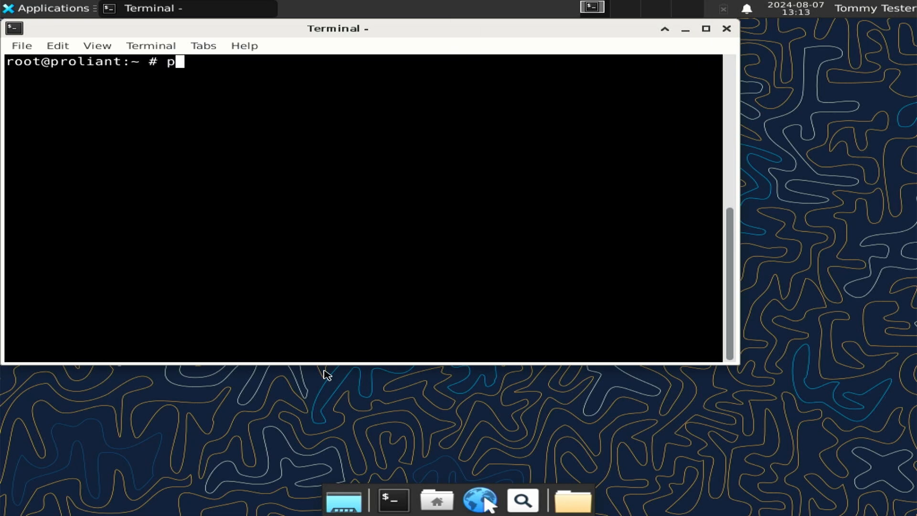
# Run pkg install as root for the WiFi Networks Manager package
pyautogui.write('kg install')
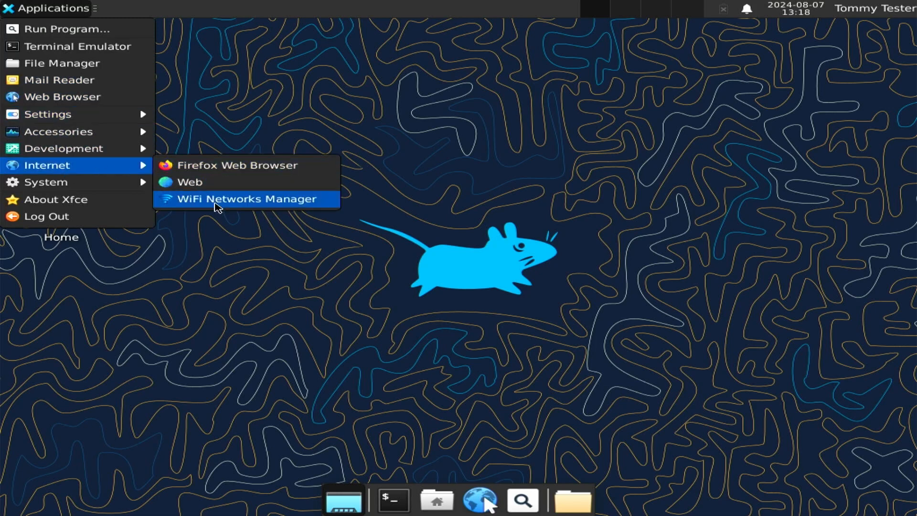
# Launch WiFi Networks Manager from Applications > Internet and authenticate with the administrator password
pyautogui.click(245, 198)
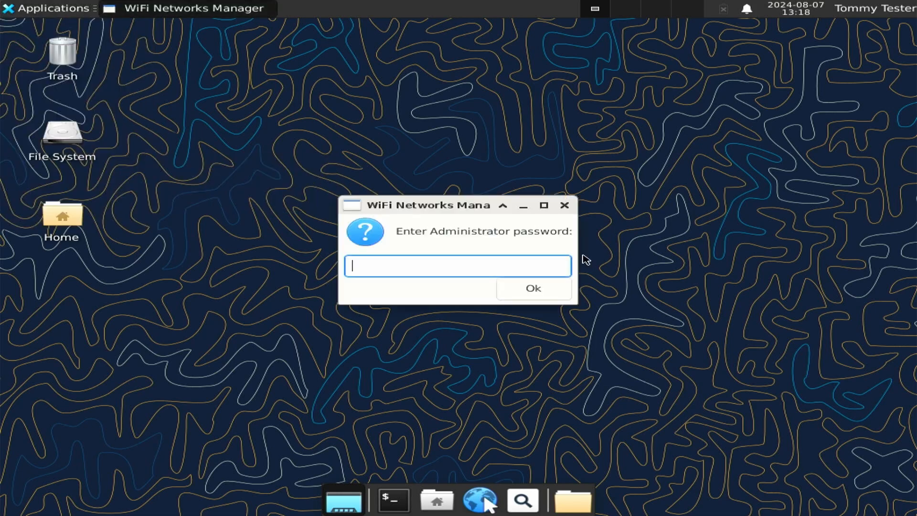
pyautogui.write('•••••')
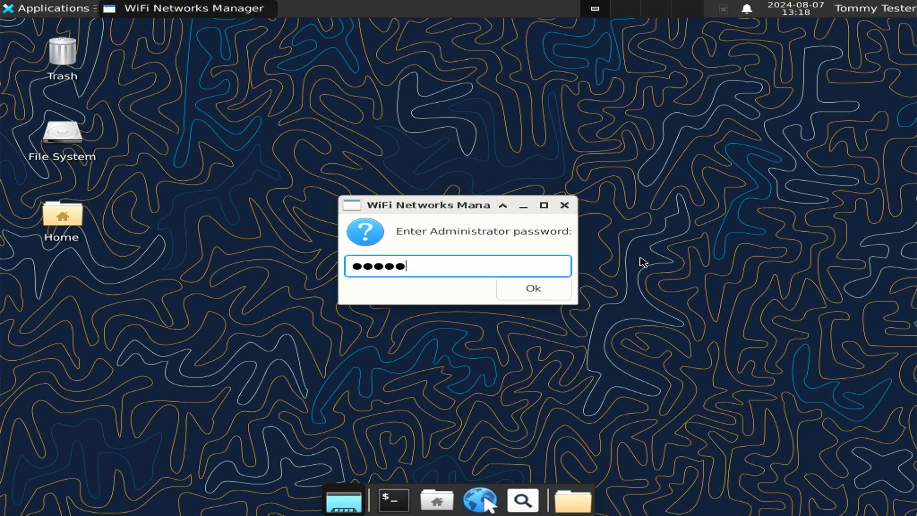
pyautogui.click(533, 288)
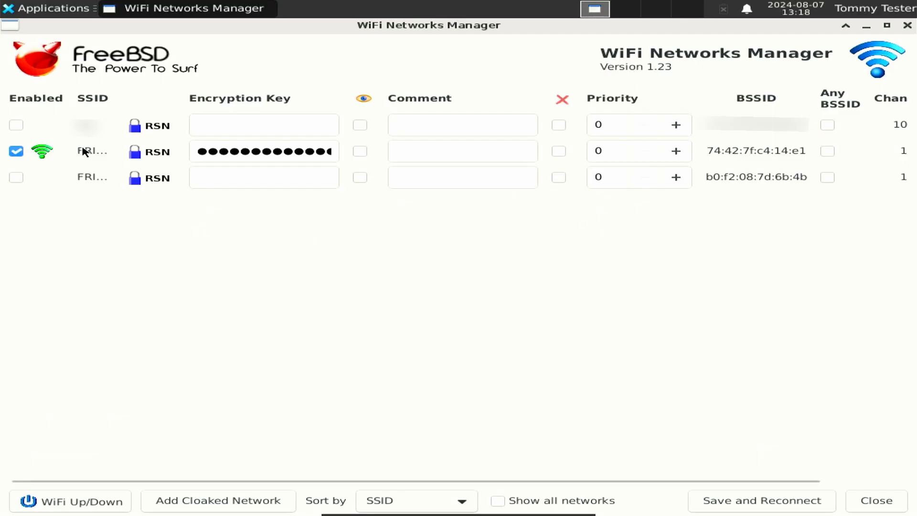